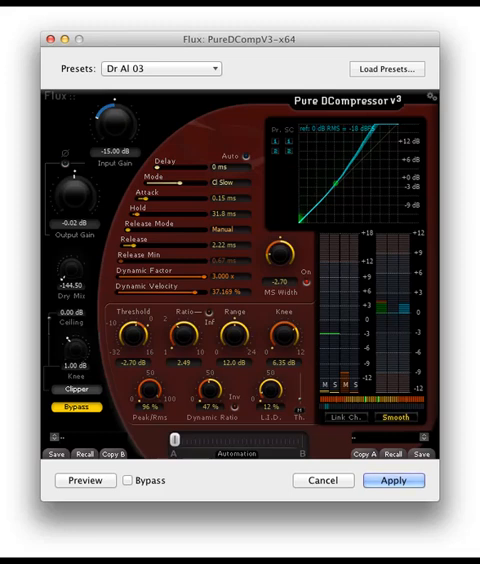
Preview the vocal through the tuned threshold, ratio and knee settings.
click(86, 480)
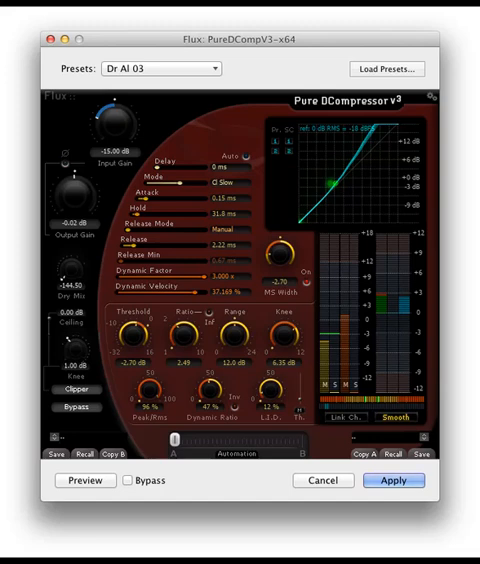
click(86, 480)
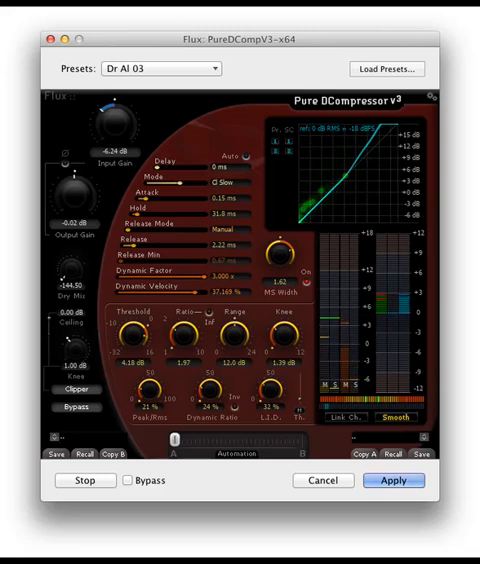
Adjust a compressor control by dragging it upward while the vocal previews.
drag(262, 384, 262, 364)
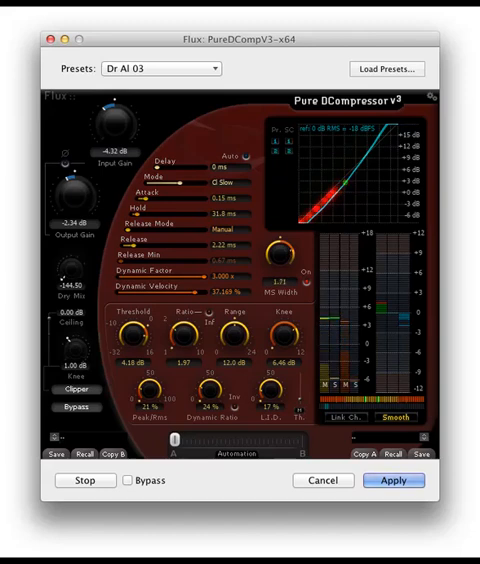
drag(284, 264, 284, 290)
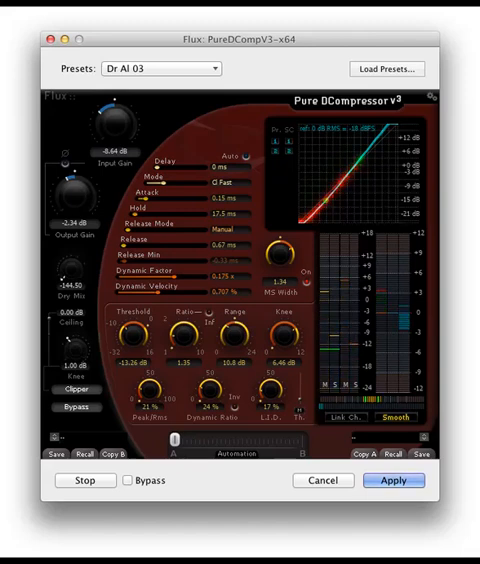
click(210, 186)
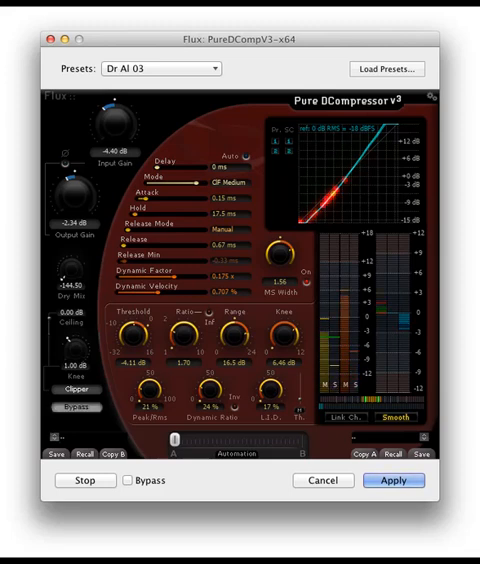
Stop the live preview playback of the processed vocal.
click(72, 408)
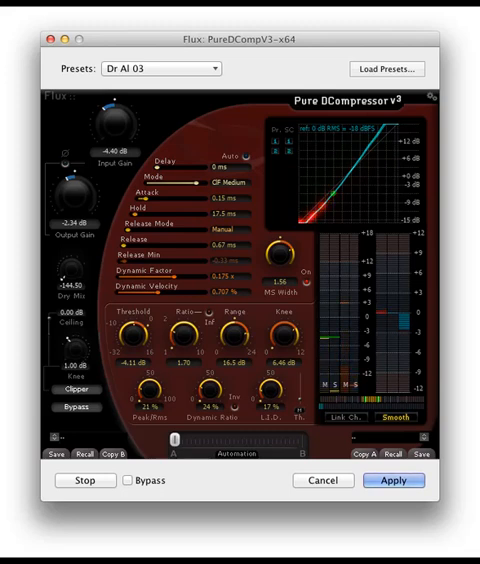
click(84, 480)
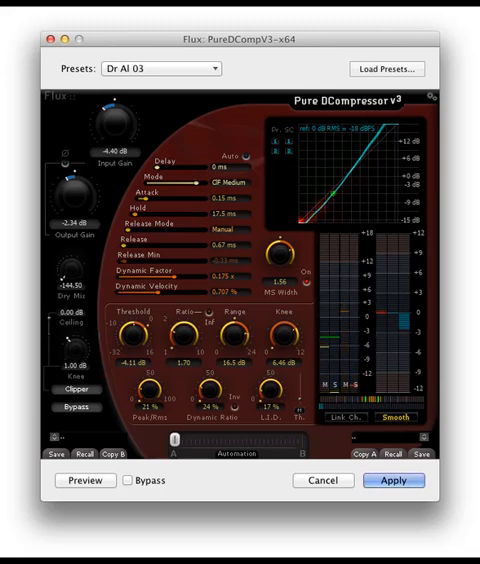